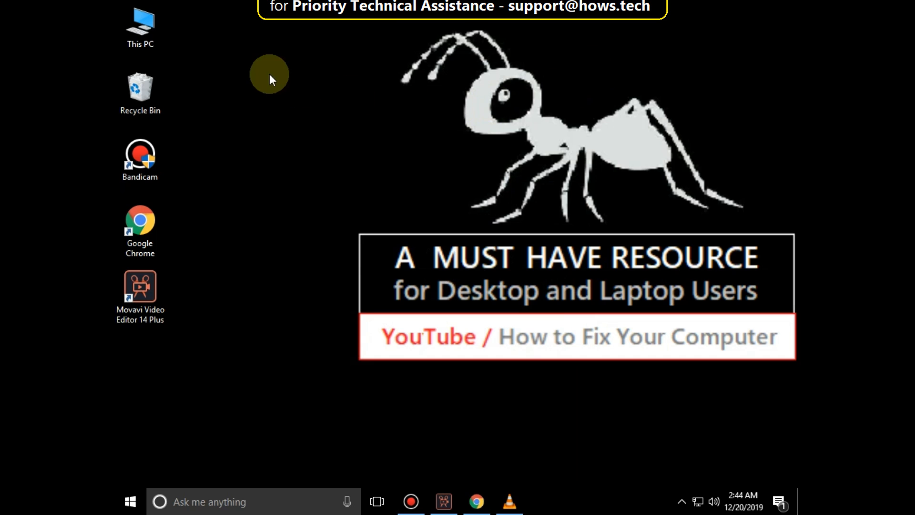
Open This PC's Properties to show the System page with 3.49 GB installed memory.
right_click(141, 22)
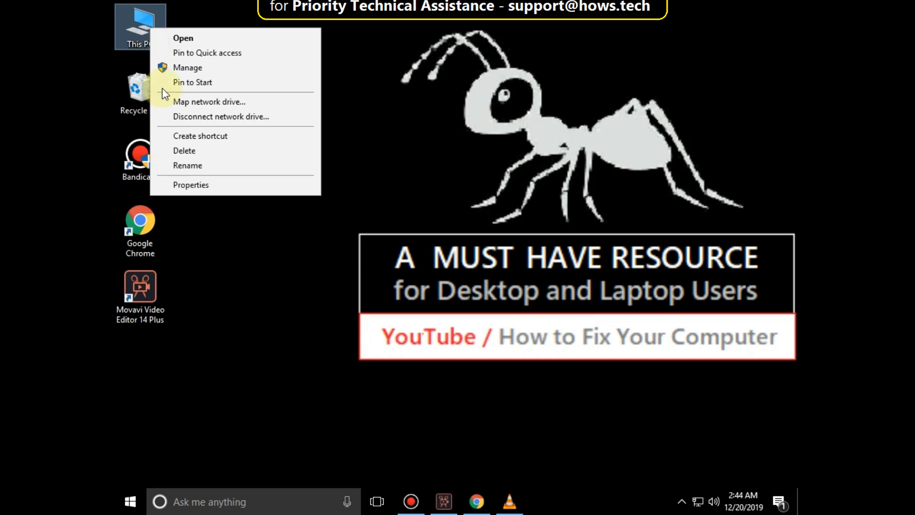
click(190, 184)
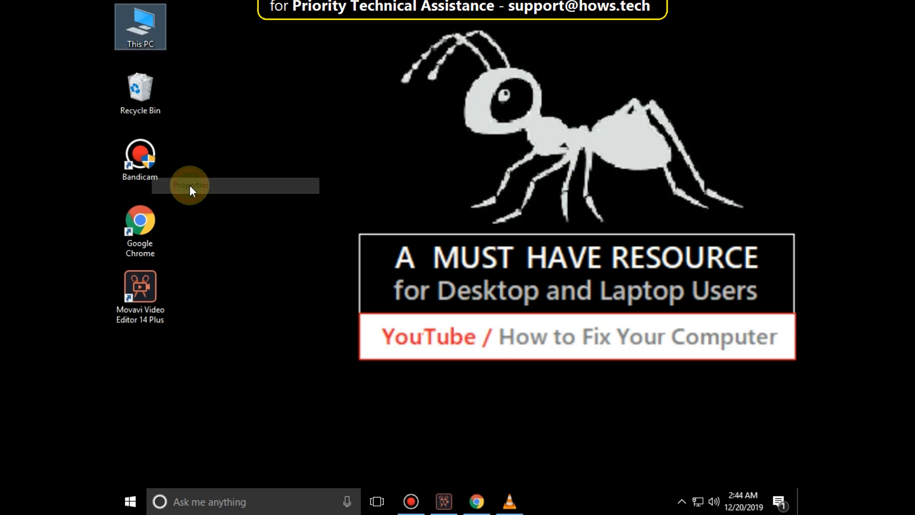
click(190, 185)
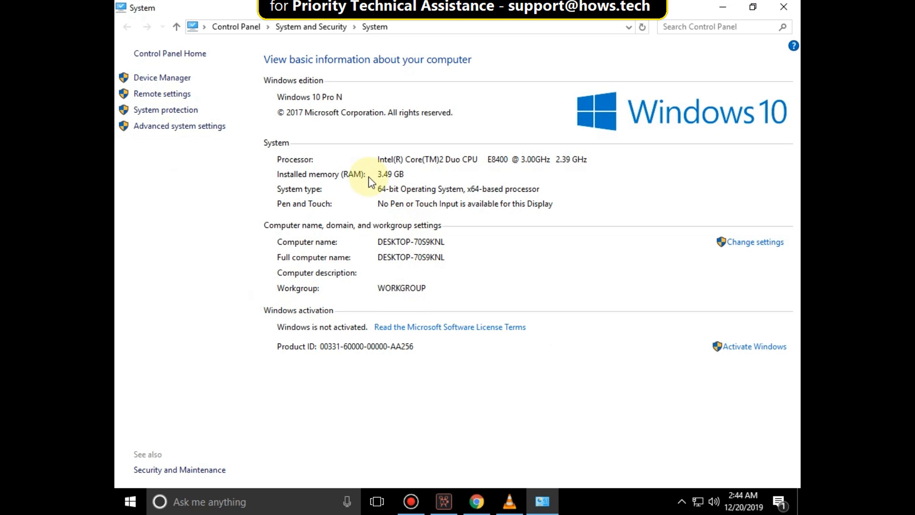
mouse_move(402, 181)
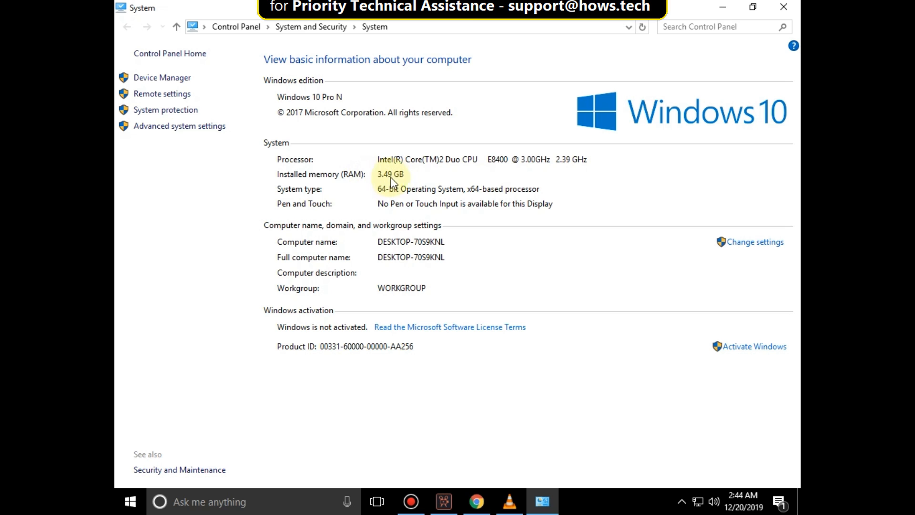
mouse_move(456, 189)
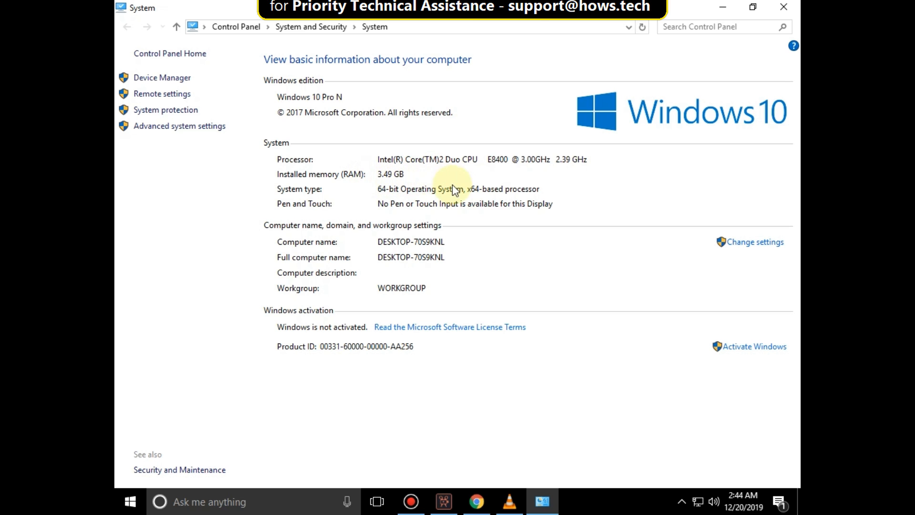
Reach Settings > System > Storage and show the This PC (C:) usage breakdown.
click(784, 7)
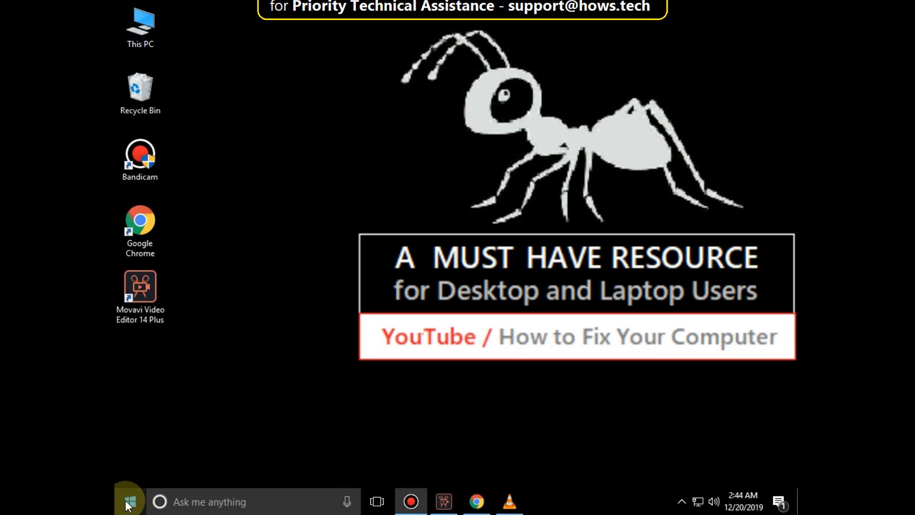
click(129, 502)
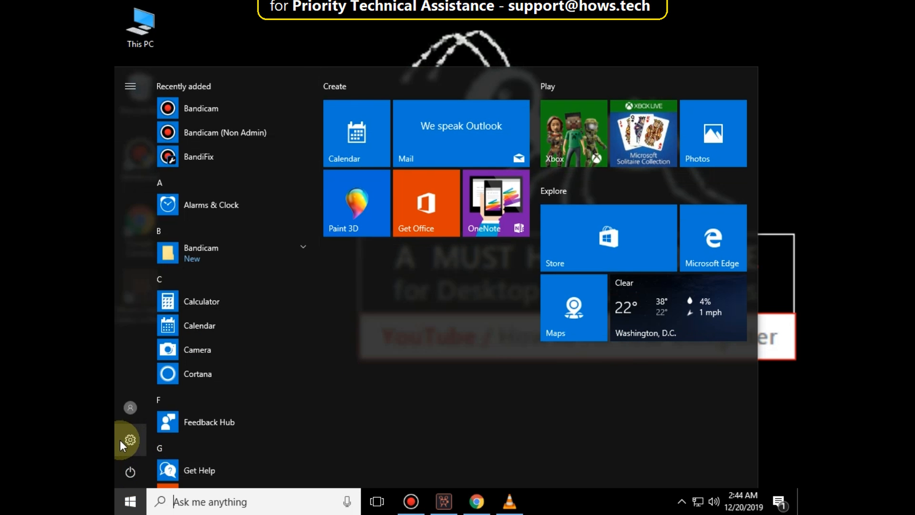
click(130, 440)
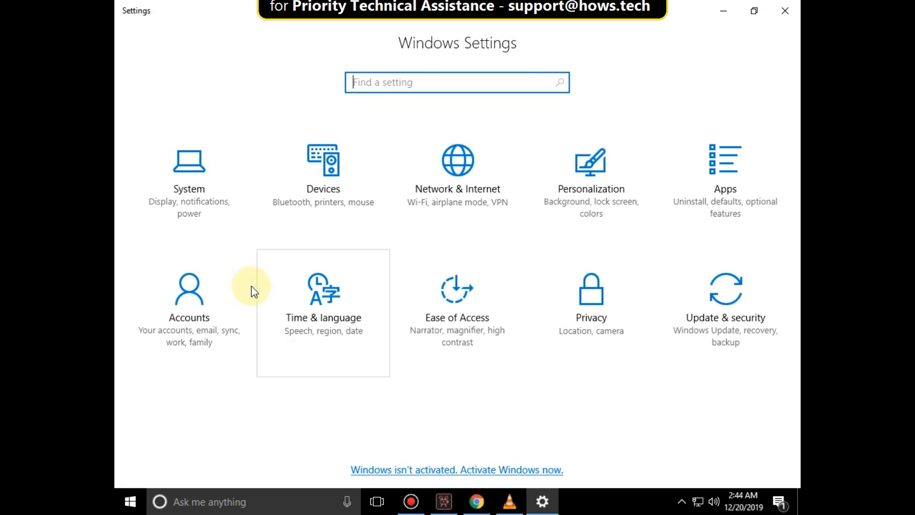
mouse_move(189, 184)
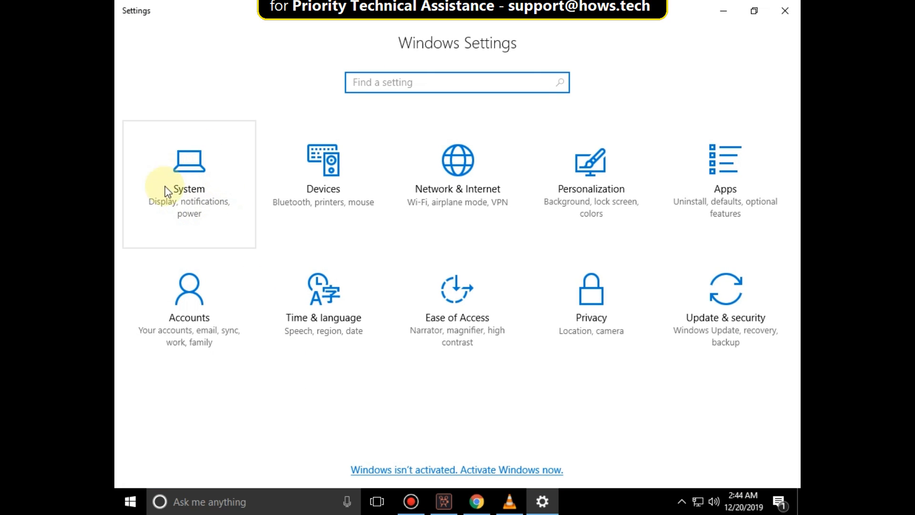
click(189, 189)
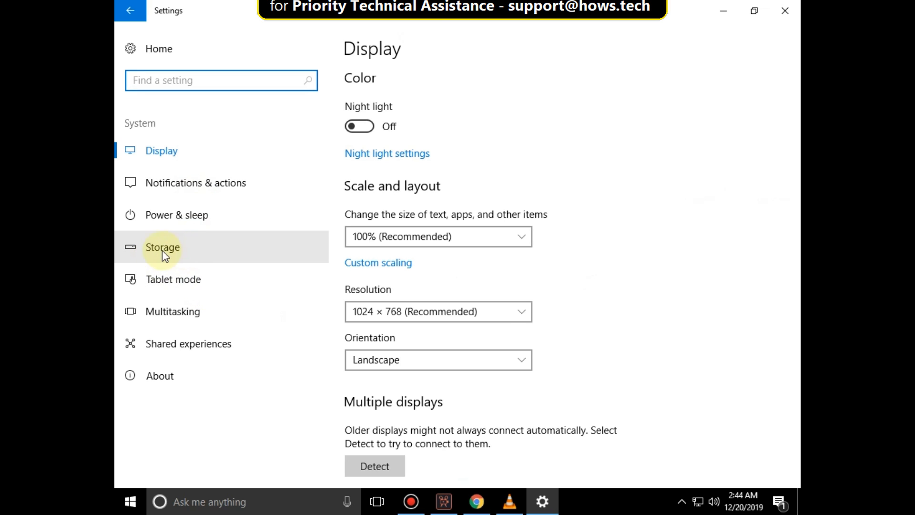
click(162, 247)
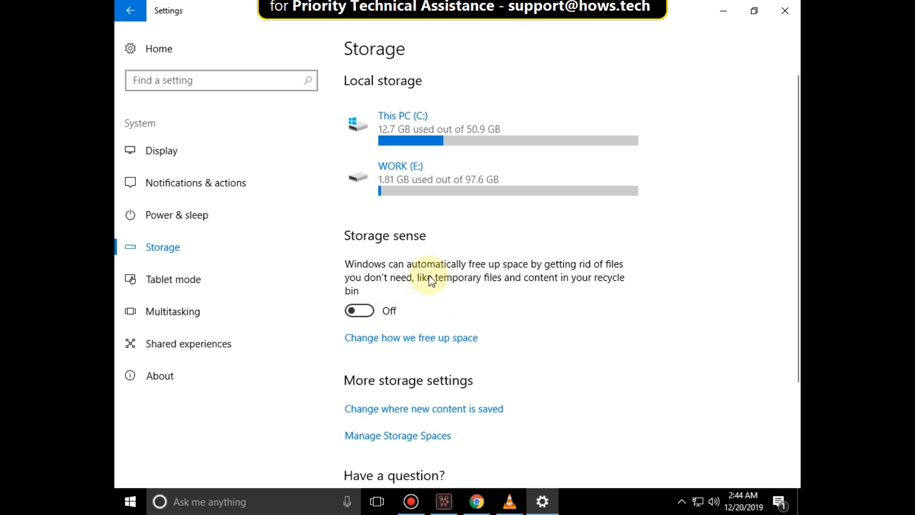
mouse_move(416, 136)
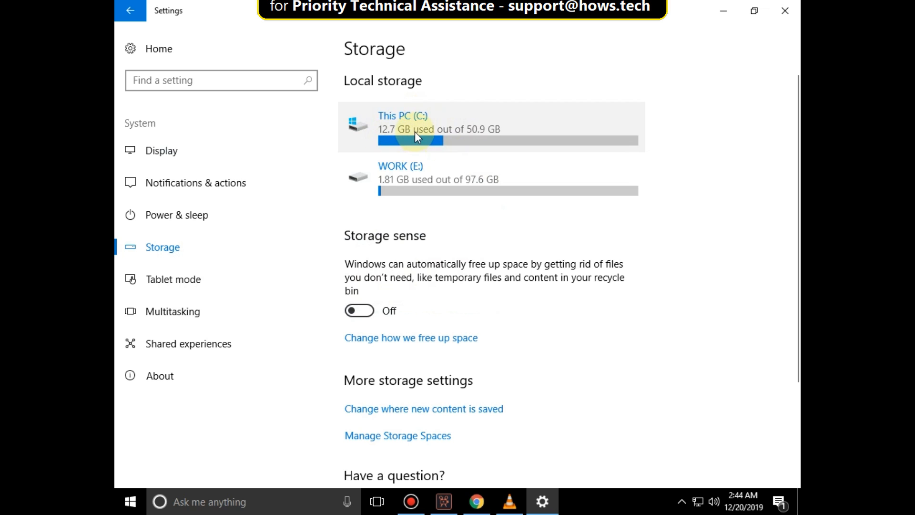
click(402, 123)
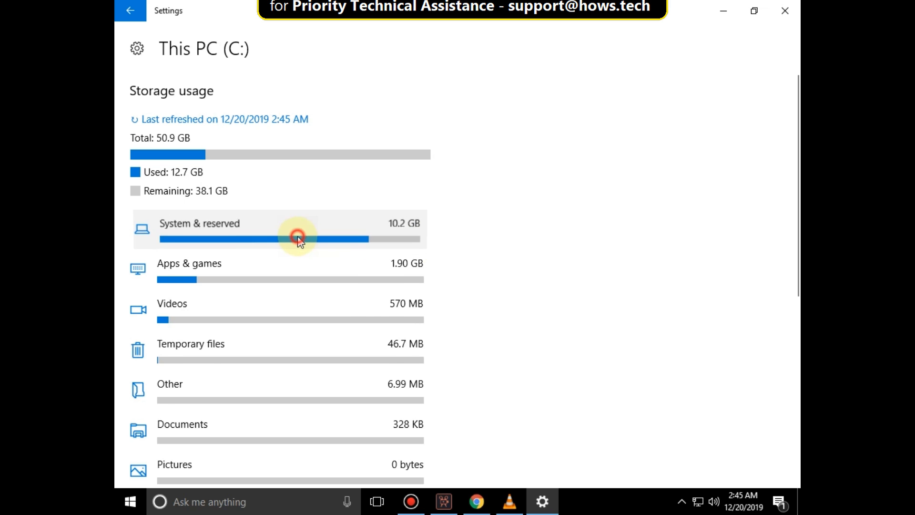
View the System & reserved details showing 1.56 GB virtual memory, then leave Settings.
click(199, 223)
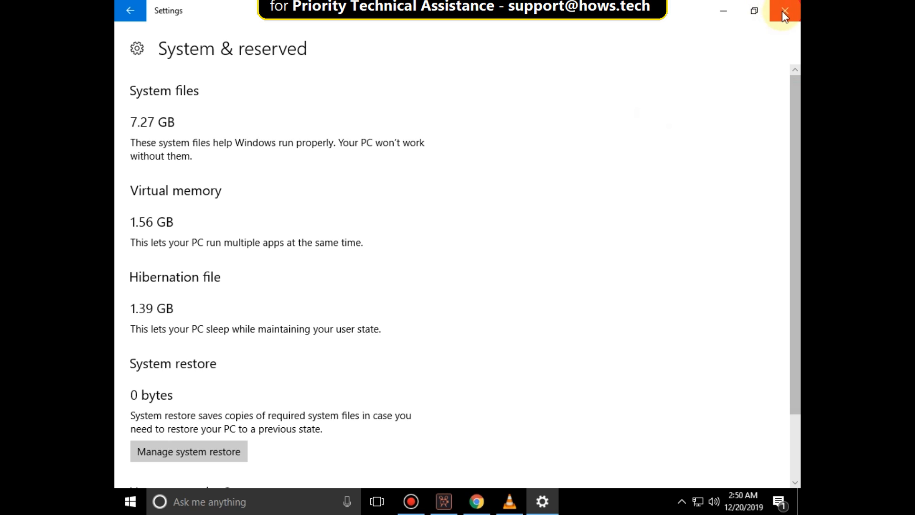
click(784, 11)
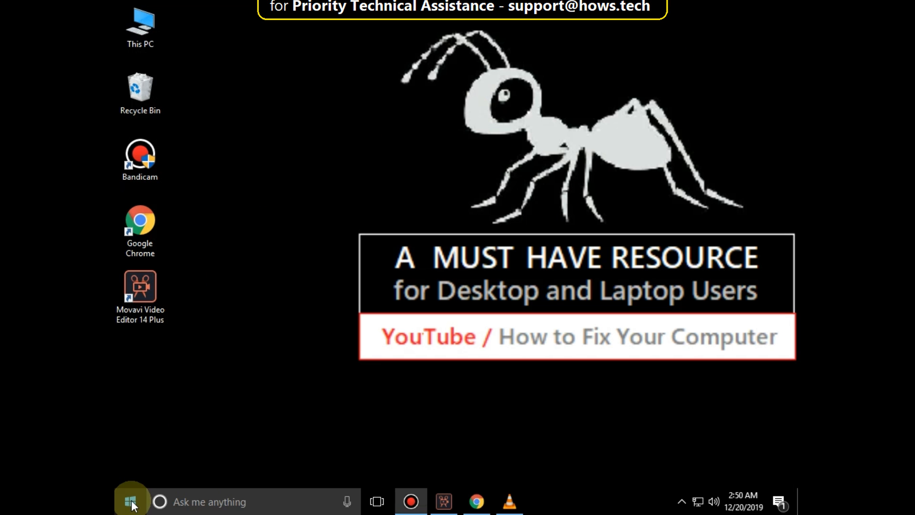
mouse_move(253, 293)
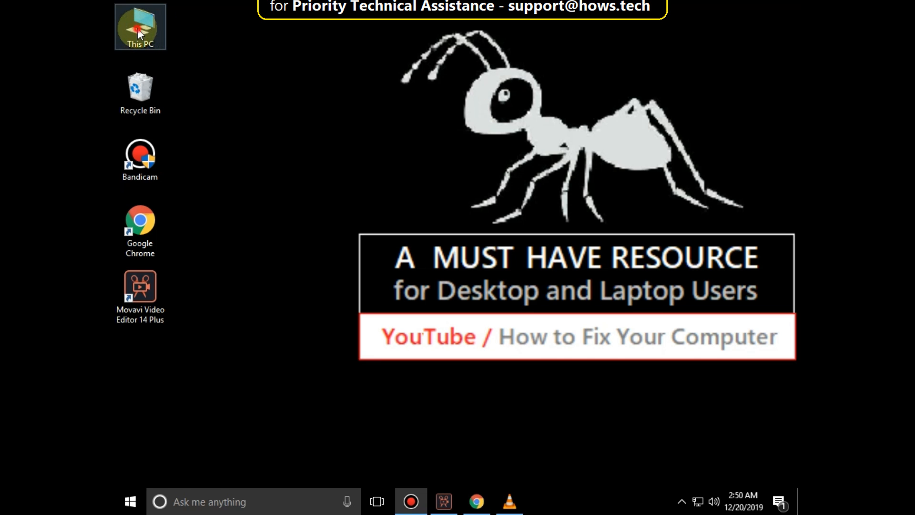
Open System Properties on its Advanced tab via This PC's Properties.
right_click(139, 26)
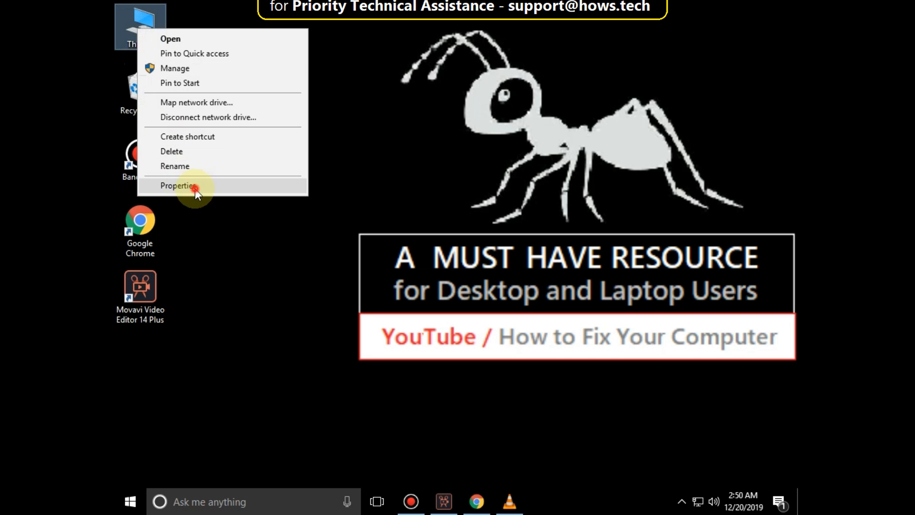
click(178, 185)
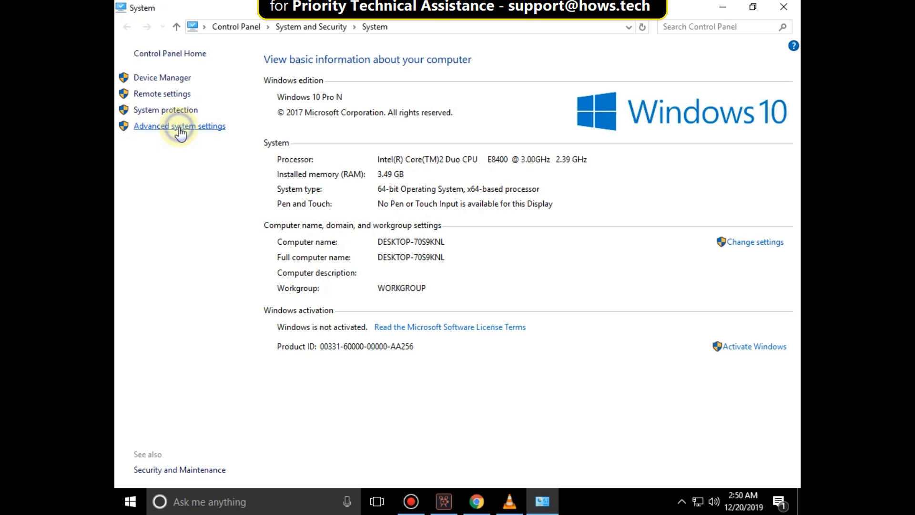
click(179, 126)
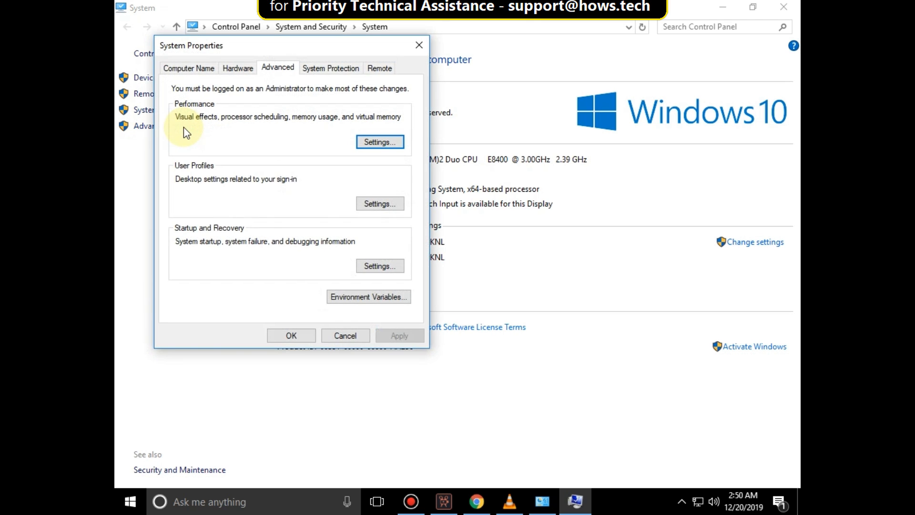
mouse_move(278, 73)
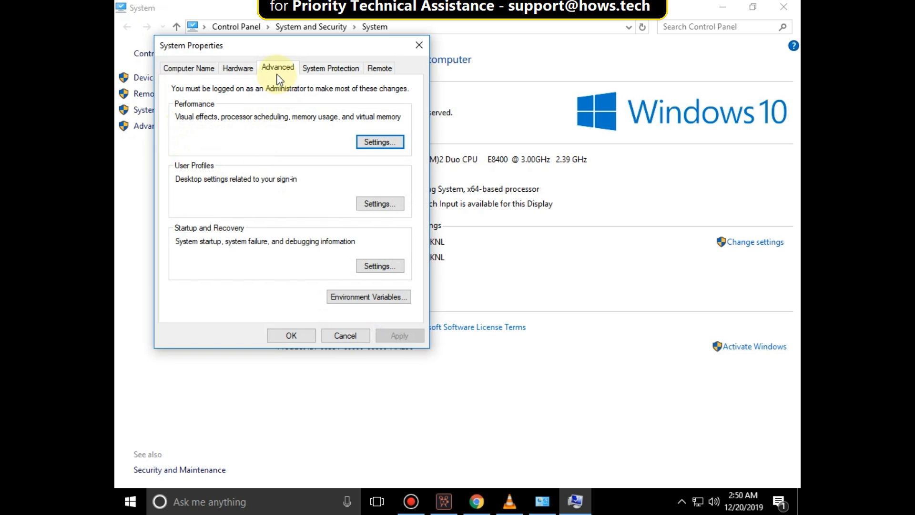
mouse_move(309, 104)
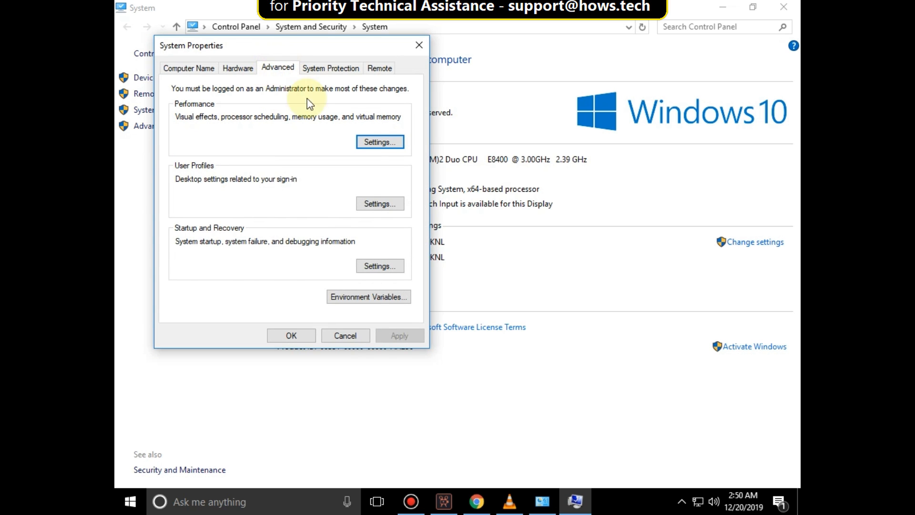
Reach the Virtual Memory dialog through Performance Options' Advanced settings.
click(380, 142)
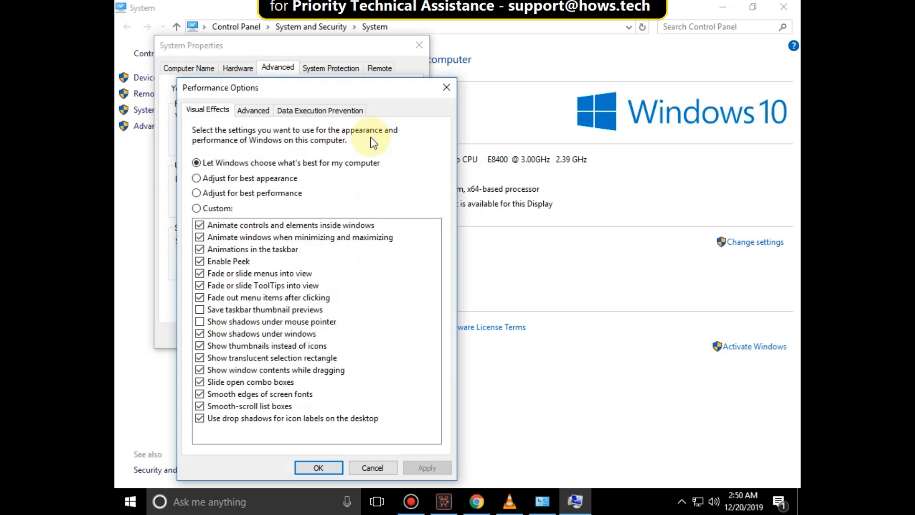
mouse_move(378, 123)
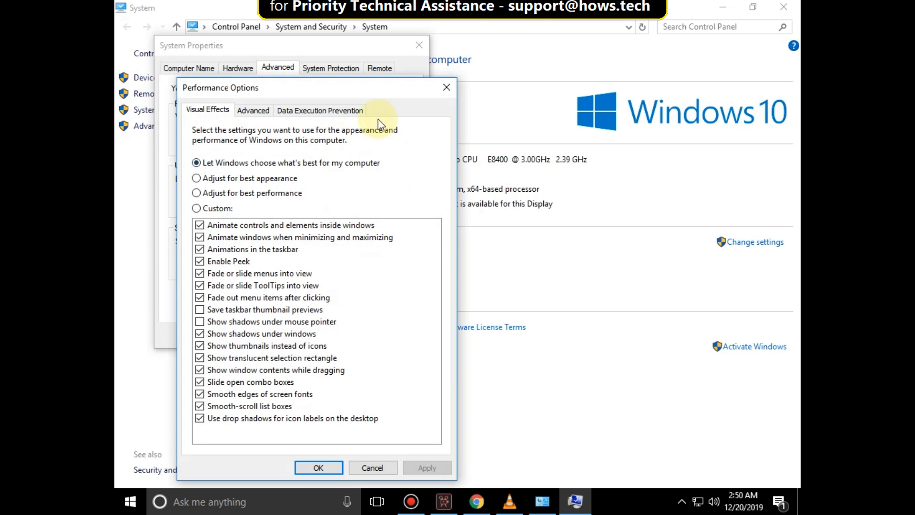
click(253, 111)
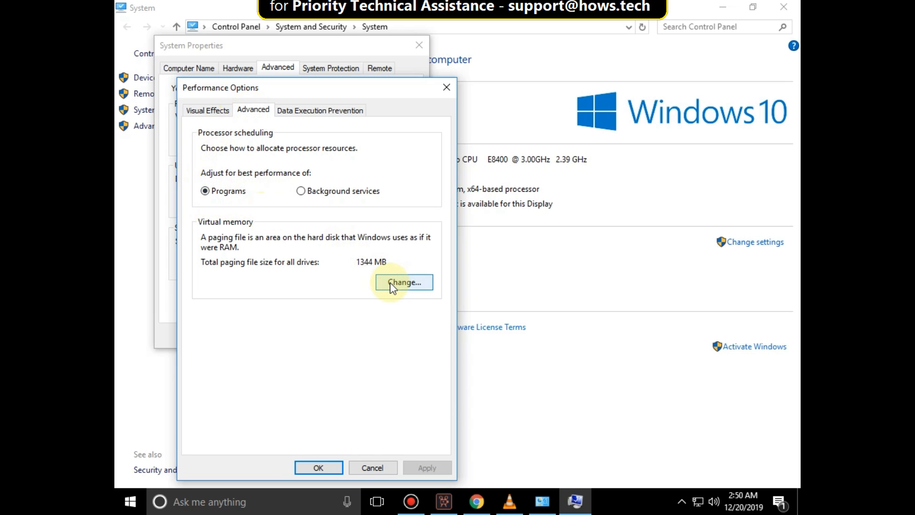
click(403, 282)
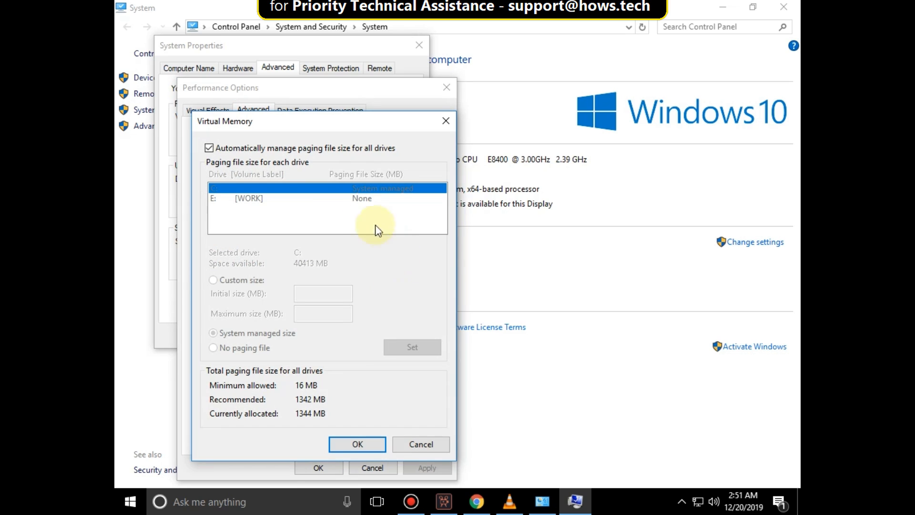
mouse_move(210, 150)
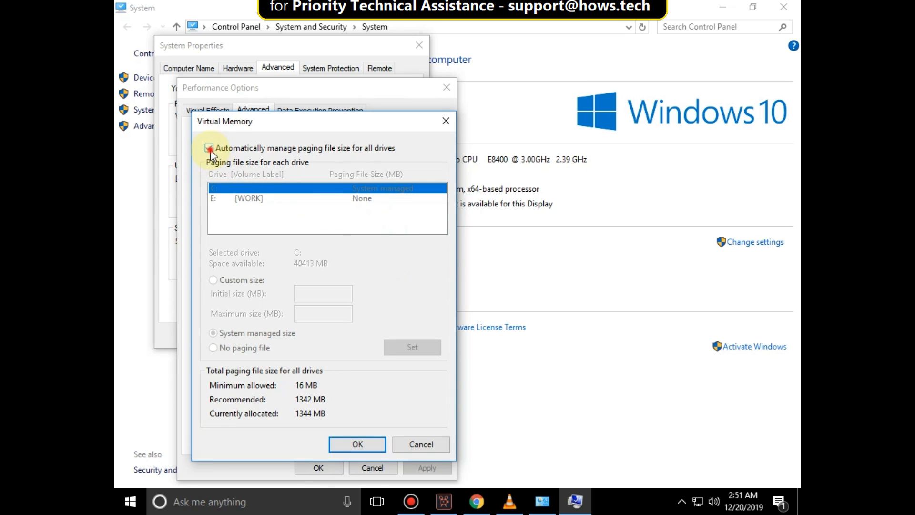
Turn off automatic paging file management and choose Custom size for drive C:.
click(210, 148)
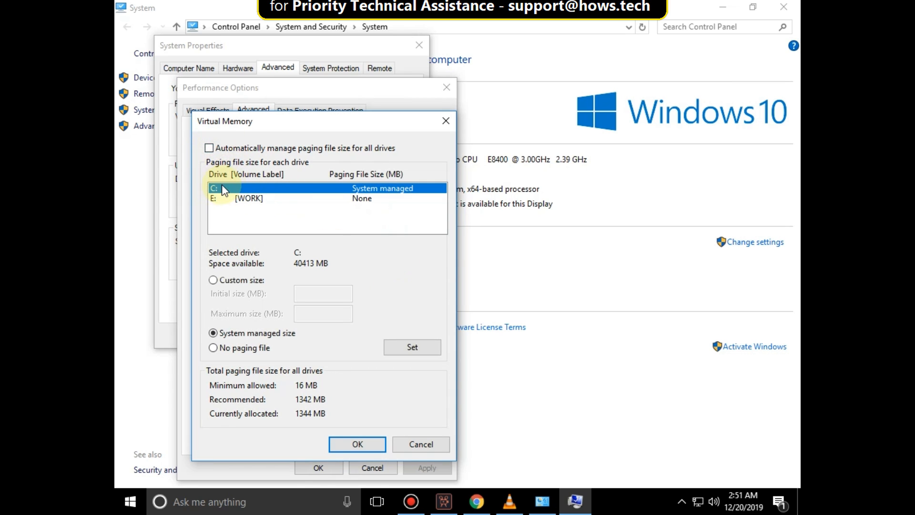
mouse_move(264, 295)
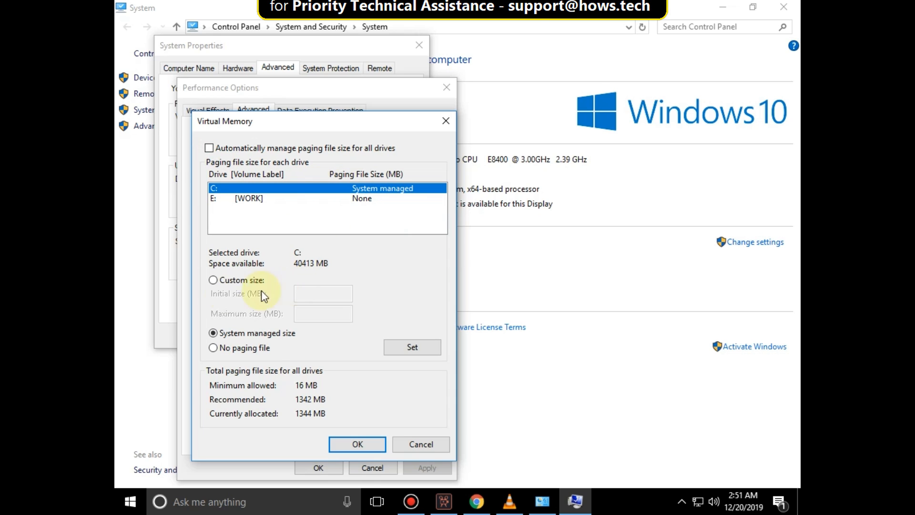
click(212, 280)
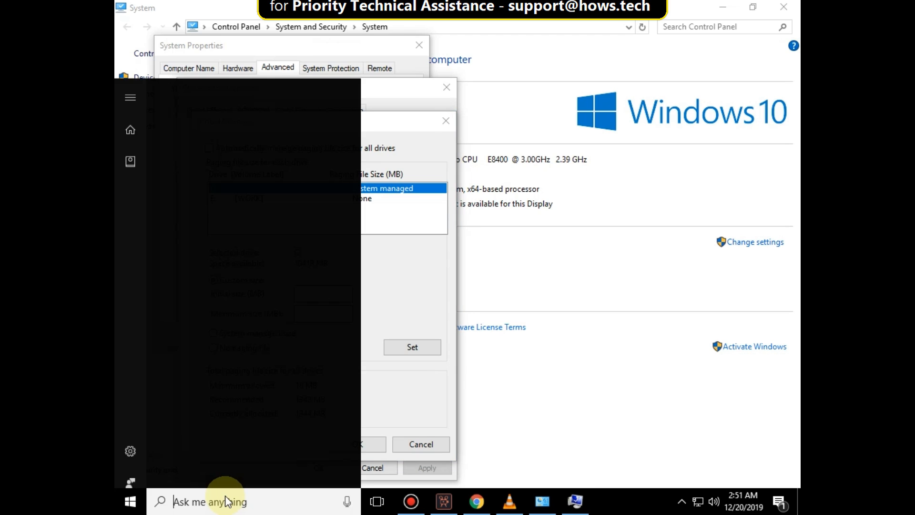
Launch the Calculator app from the taskbar search for 'calculator'.
text(calculat)
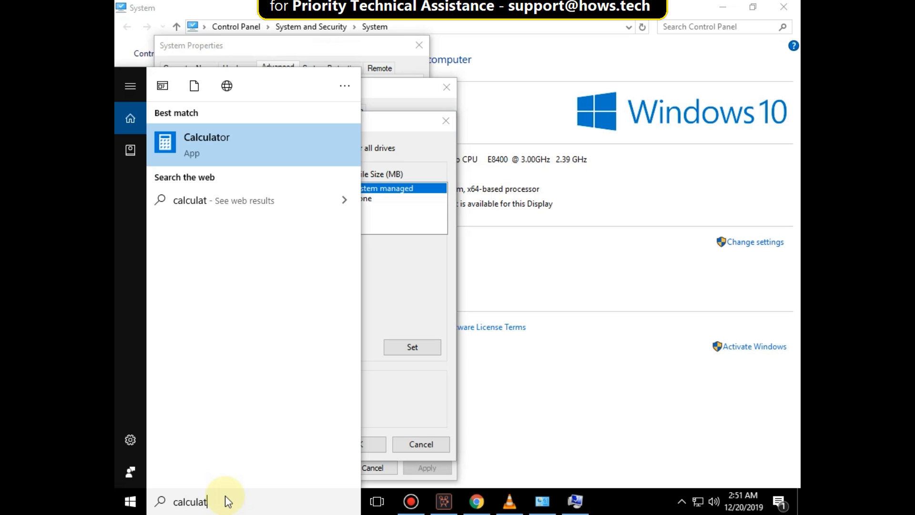
text(or)
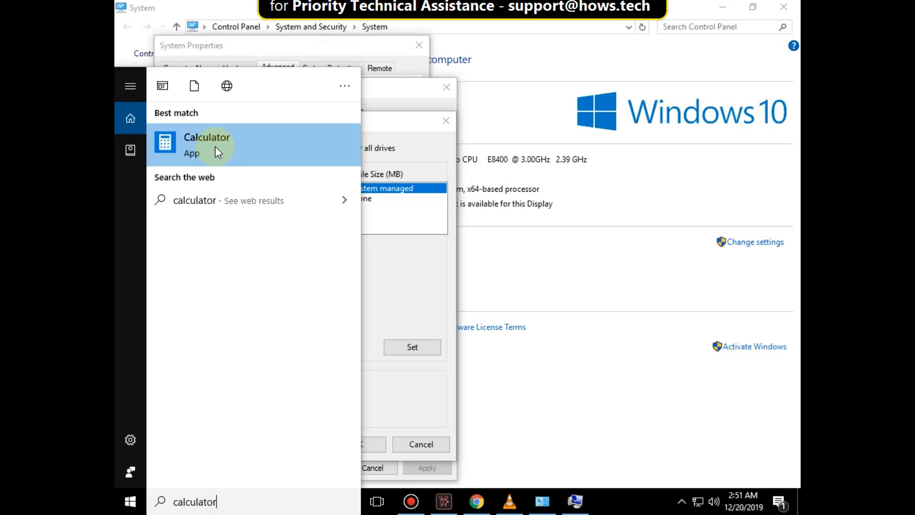
click(207, 145)
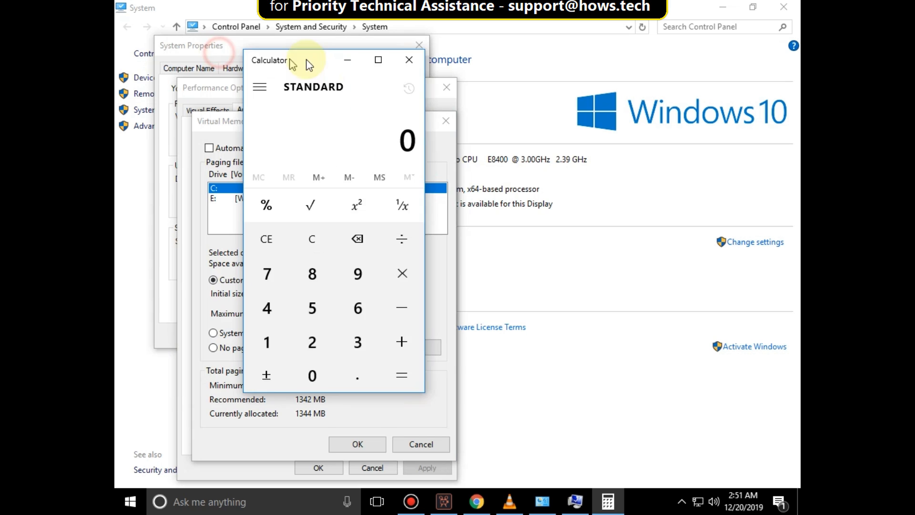
Work out 32×1024 = 32,768 and enter 32768 as C:'s maximum paging size.
drag(309, 60, 630, 86)
text(102)
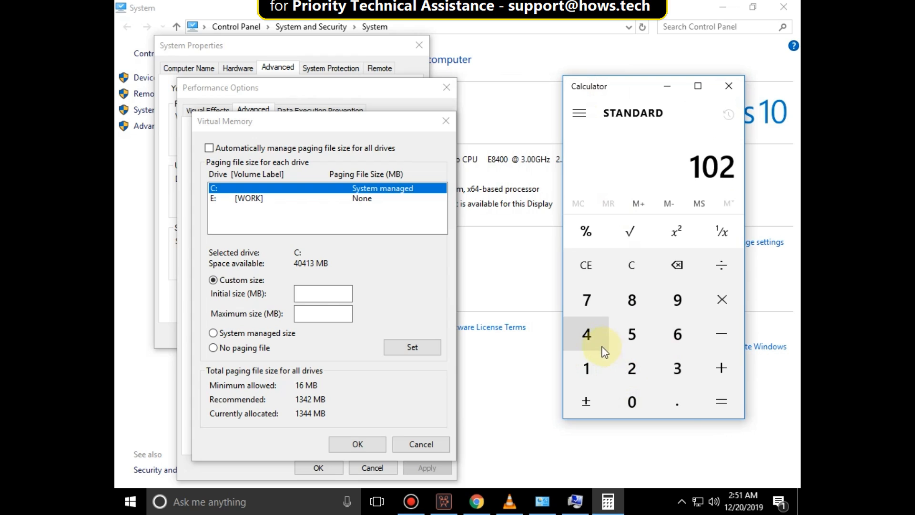
click(587, 334)
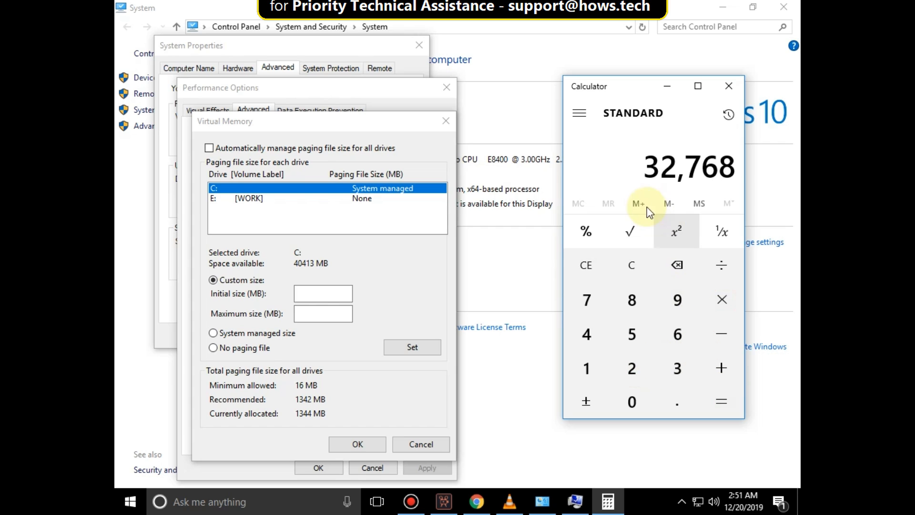
mouse_move(685, 196)
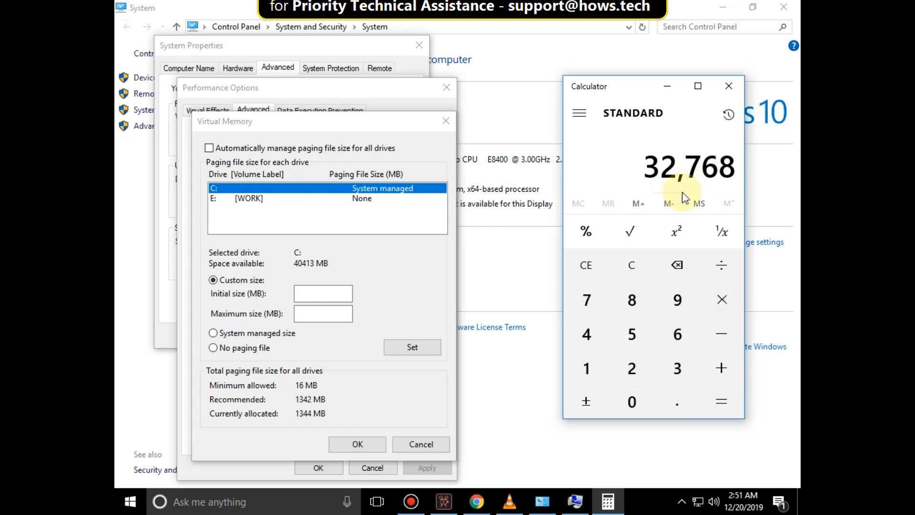
click(323, 313)
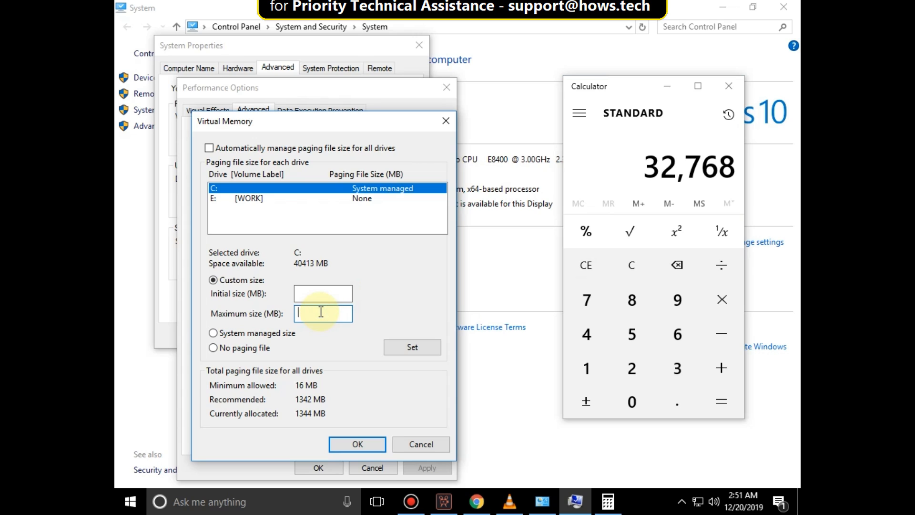
text(32)
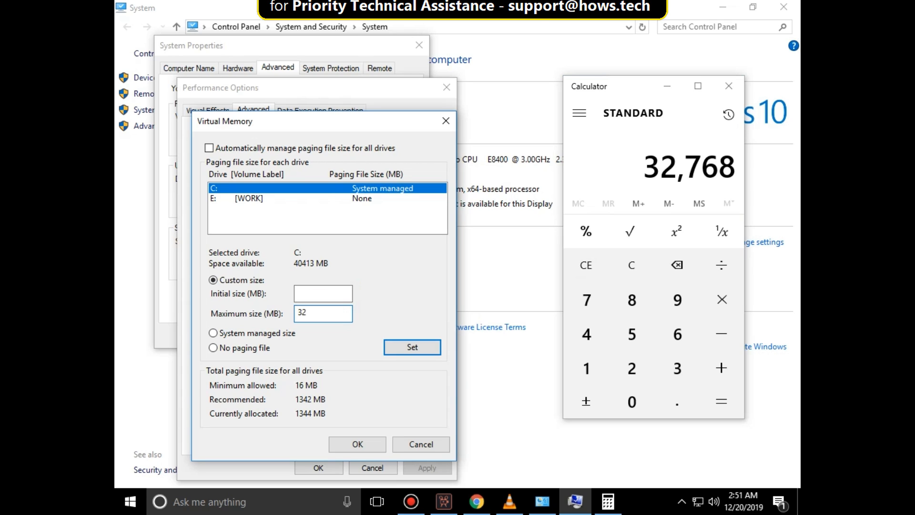
text(768)
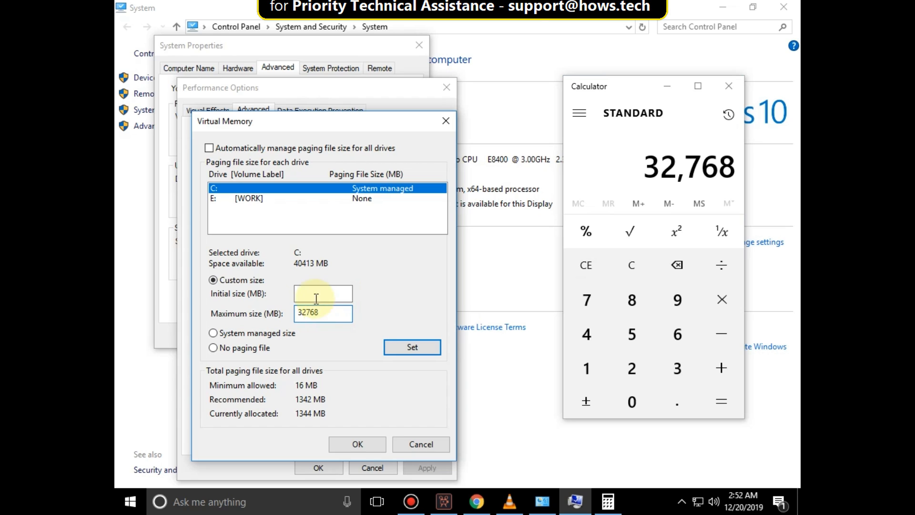
Work out 1024×24 = 24,576, enter it as initial size and set C: to 24576 - 32768 MB.
click(323, 293)
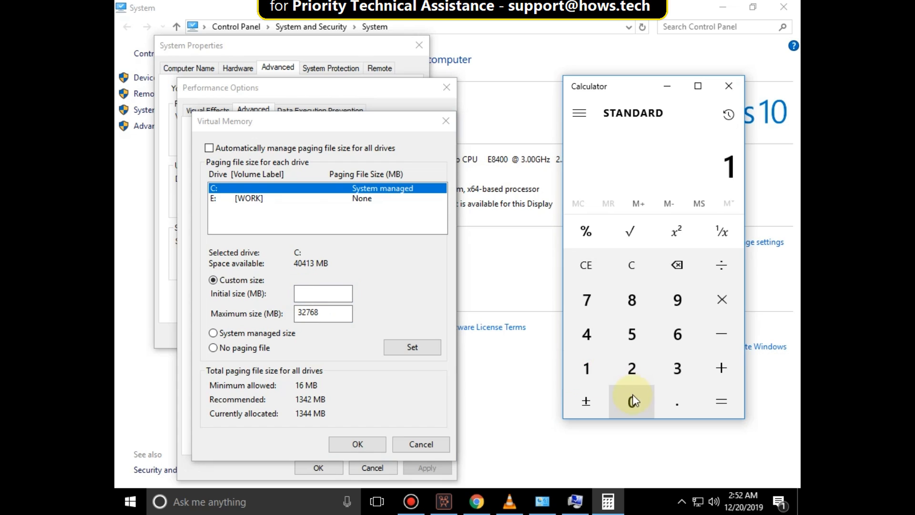
click(587, 333)
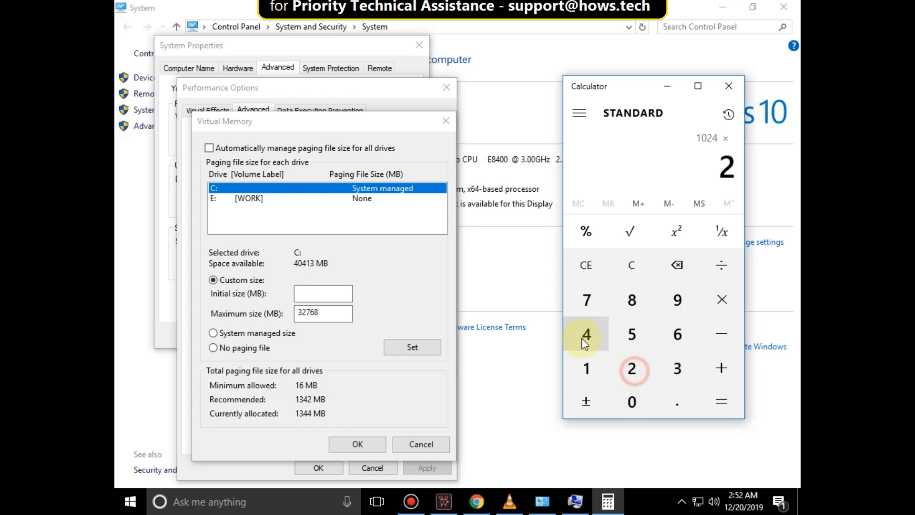
click(722, 401)
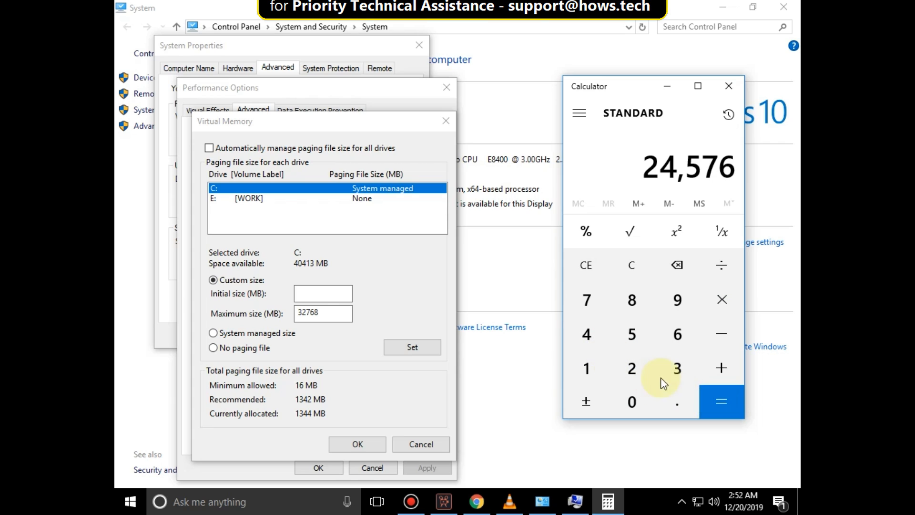
click(324, 293)
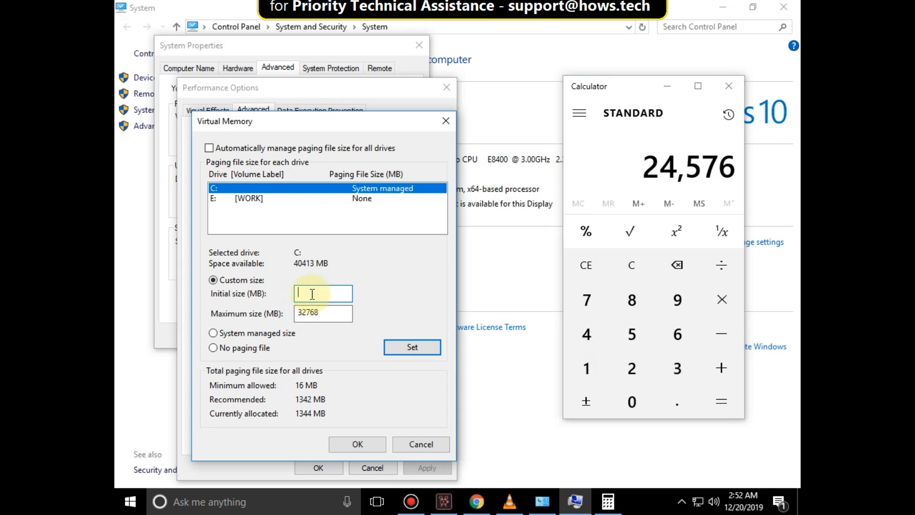
text(24576)
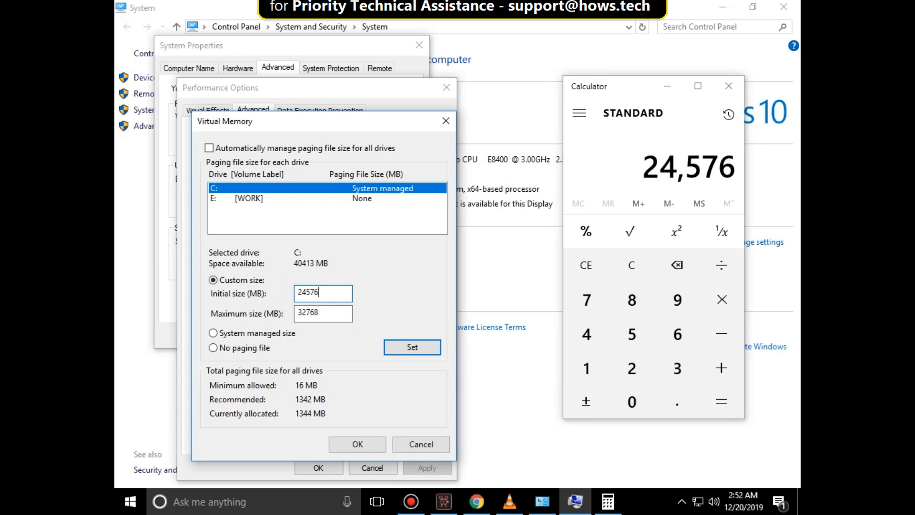
click(412, 347)
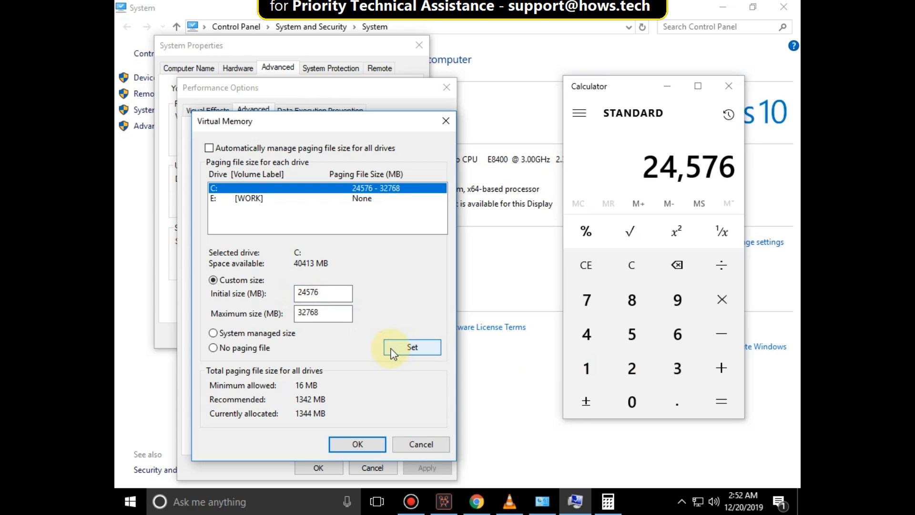
Accept the paging settings through Virtual Memory, Performance Options and System Properties.
click(356, 444)
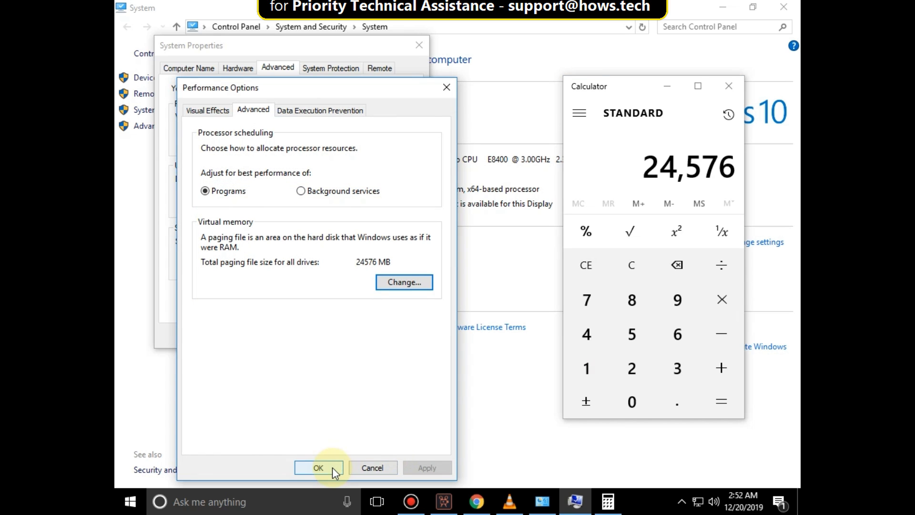
click(318, 467)
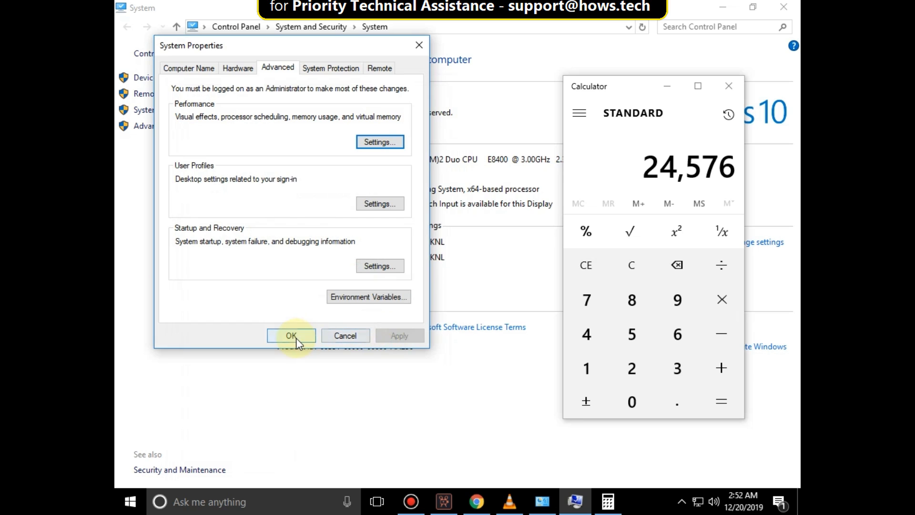
click(292, 336)
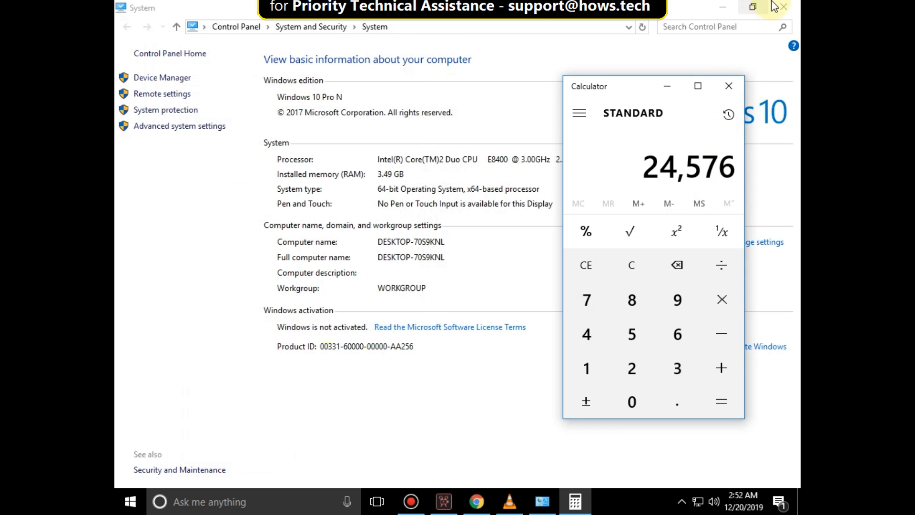
mouse_move(726, 78)
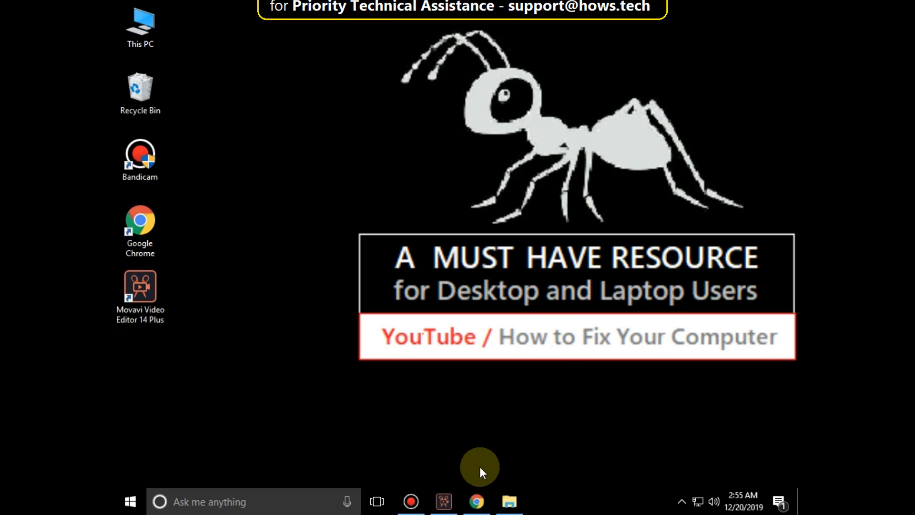
Show the storage usage of This PC (C:) via Settings > System > Storage.
click(130, 501)
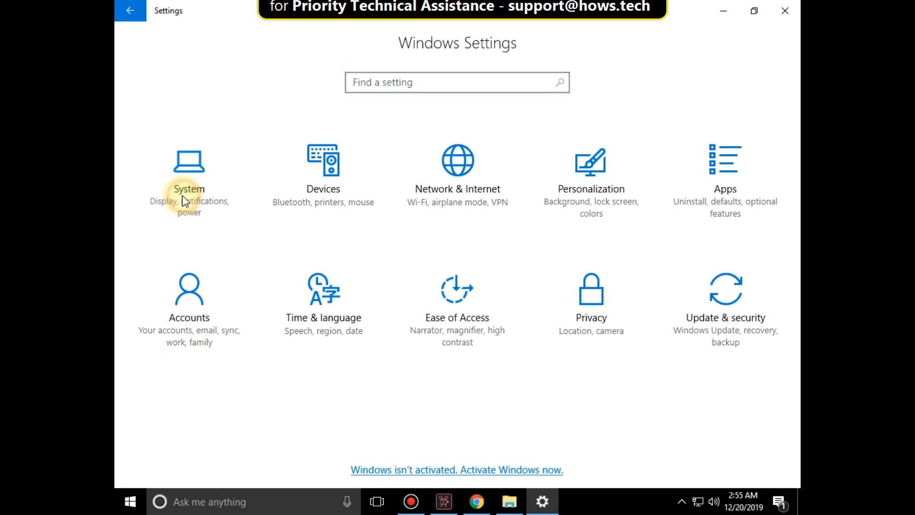
click(189, 175)
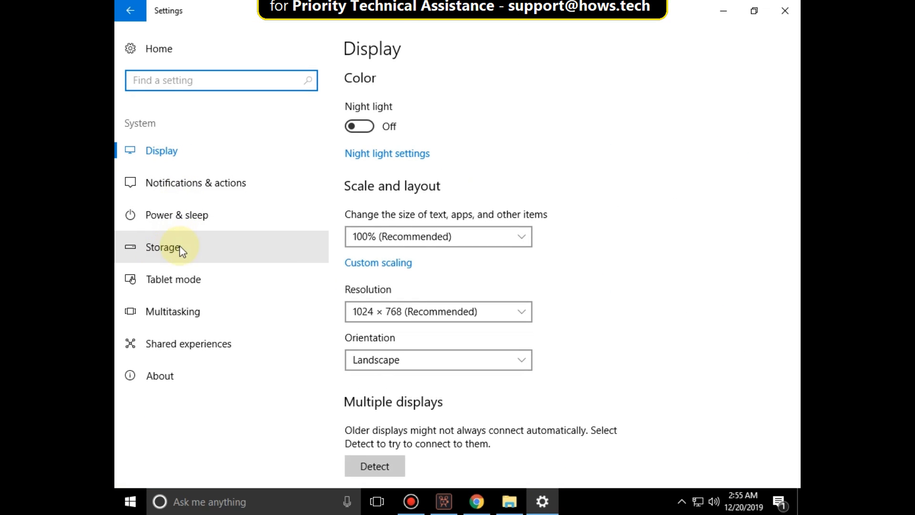
click(162, 247)
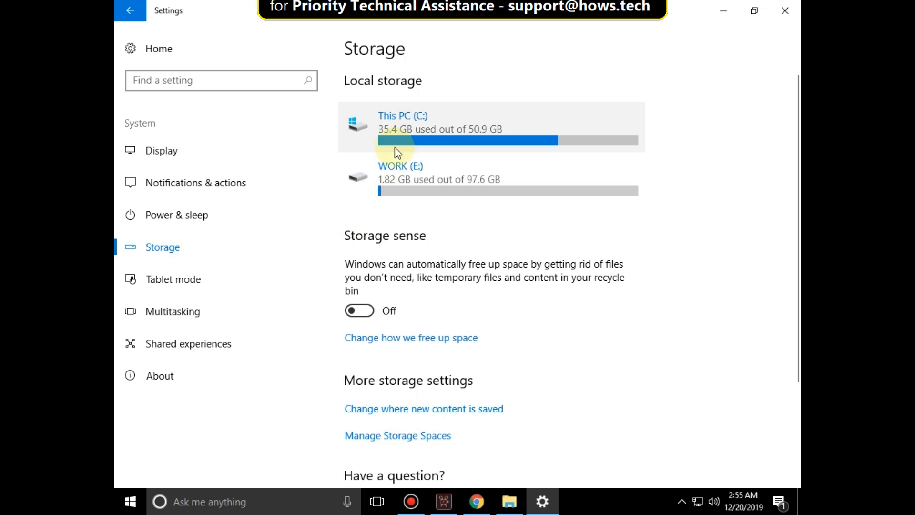
click(403, 123)
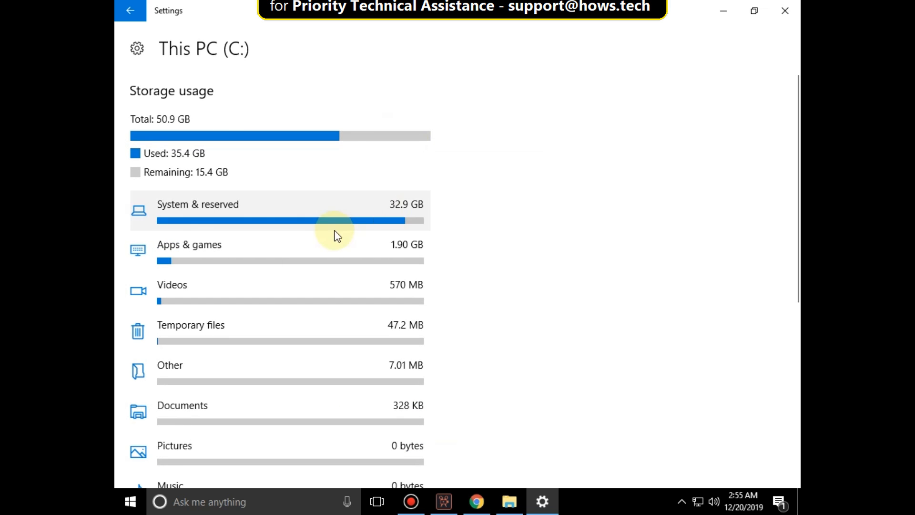
Show the System & reserved breakdown, confirming virtual memory at 24.2 GB.
click(197, 210)
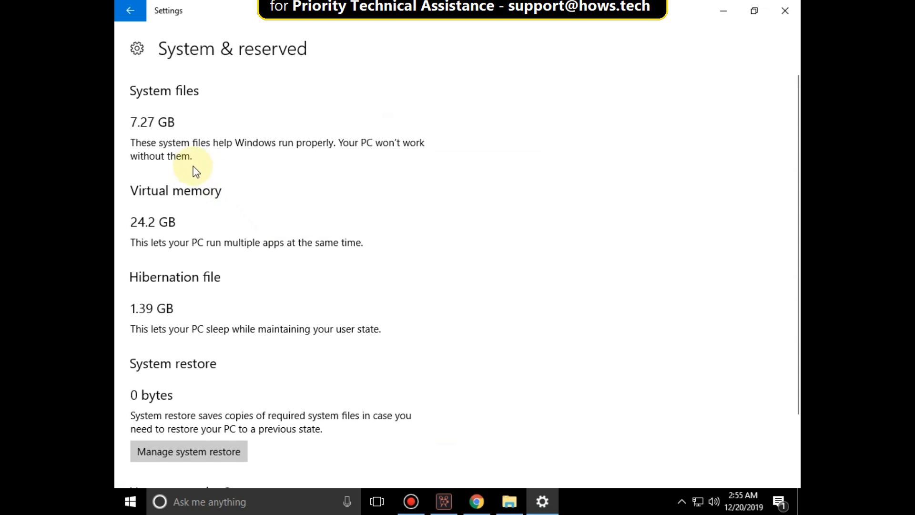
mouse_move(144, 169)
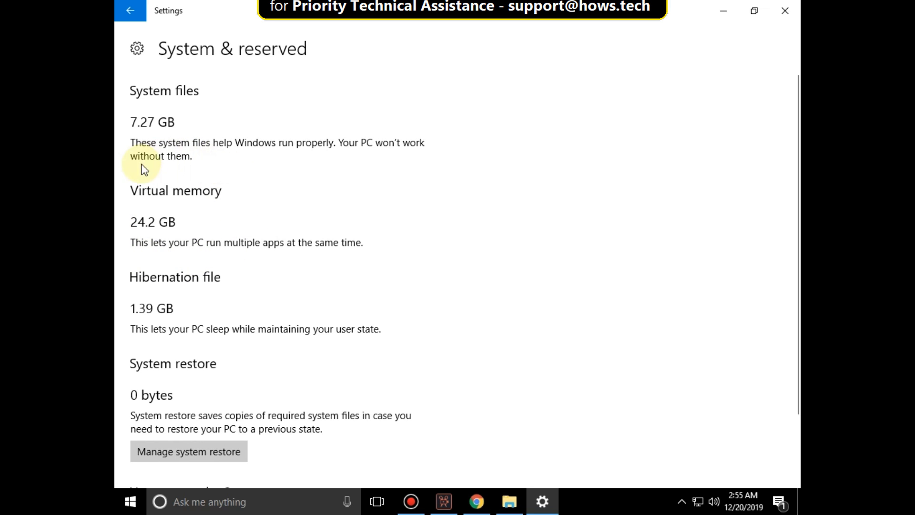
mouse_move(126, 228)
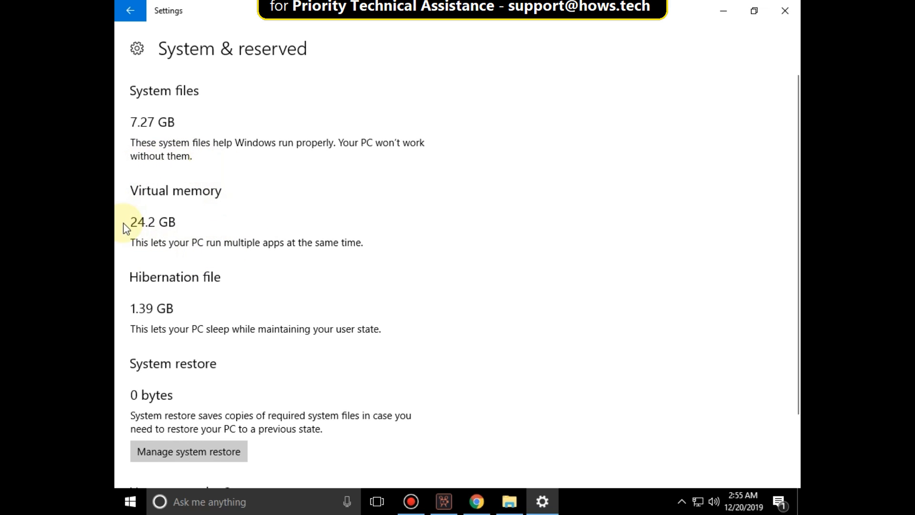
mouse_move(341, 255)
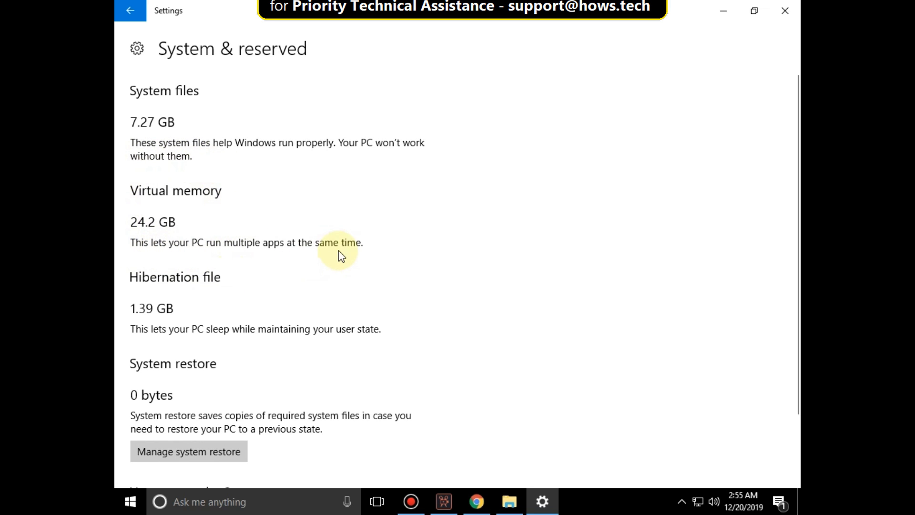